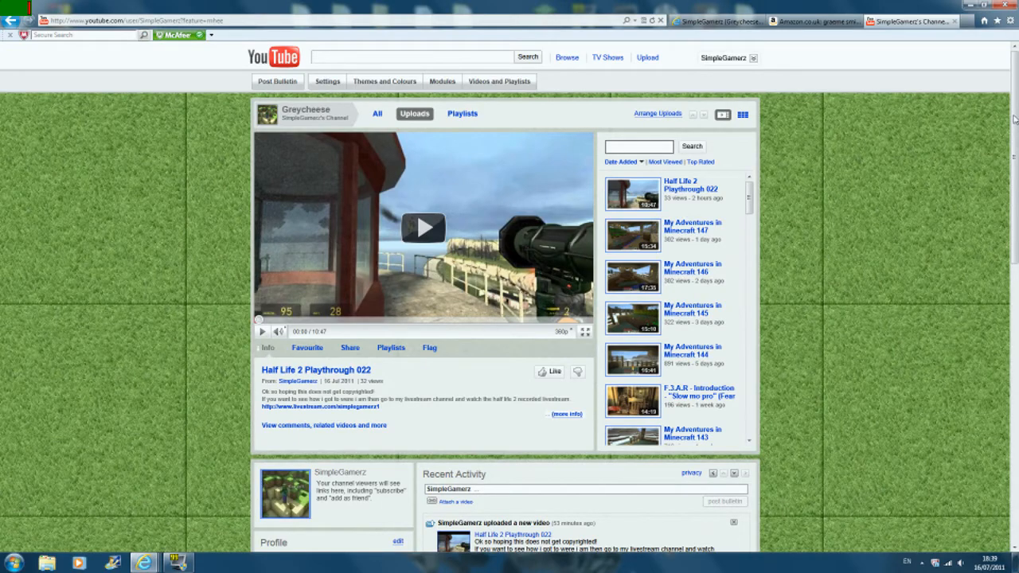
- Scroll down the SimpleGamerz YouTube channel's uploads page
scroll("down", 3)
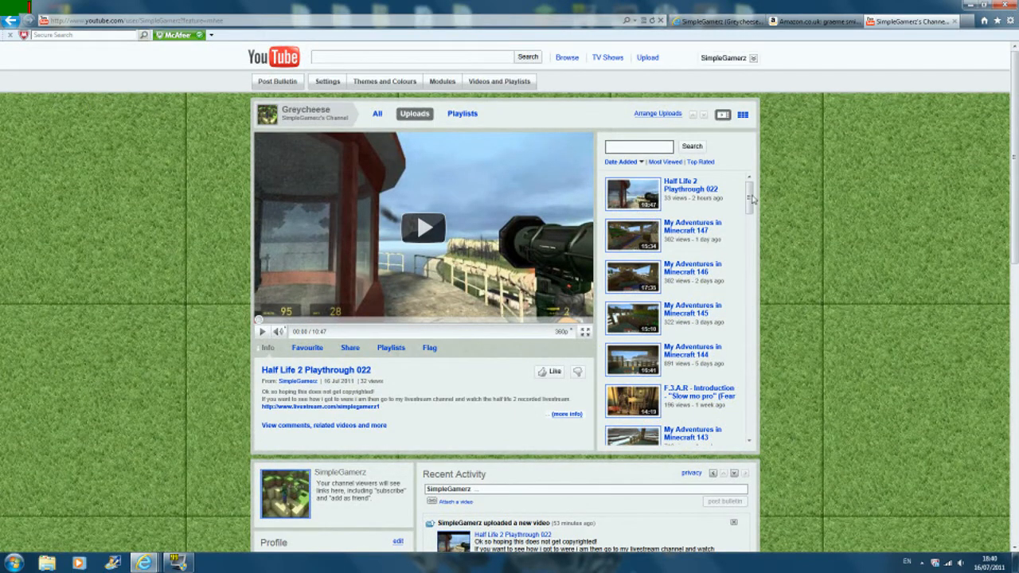
mouse_move(340, 248)
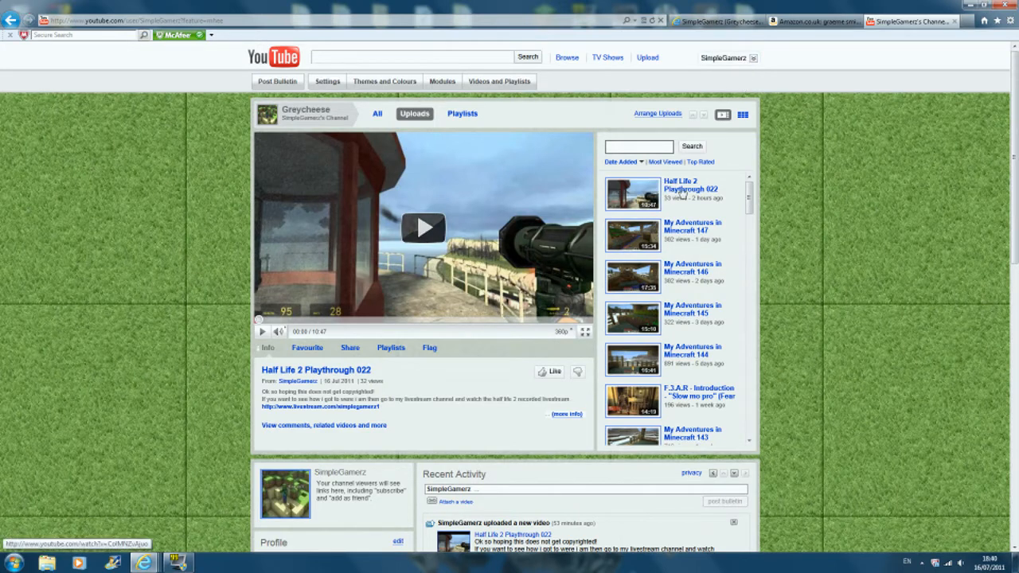
mouse_move(359, 174)
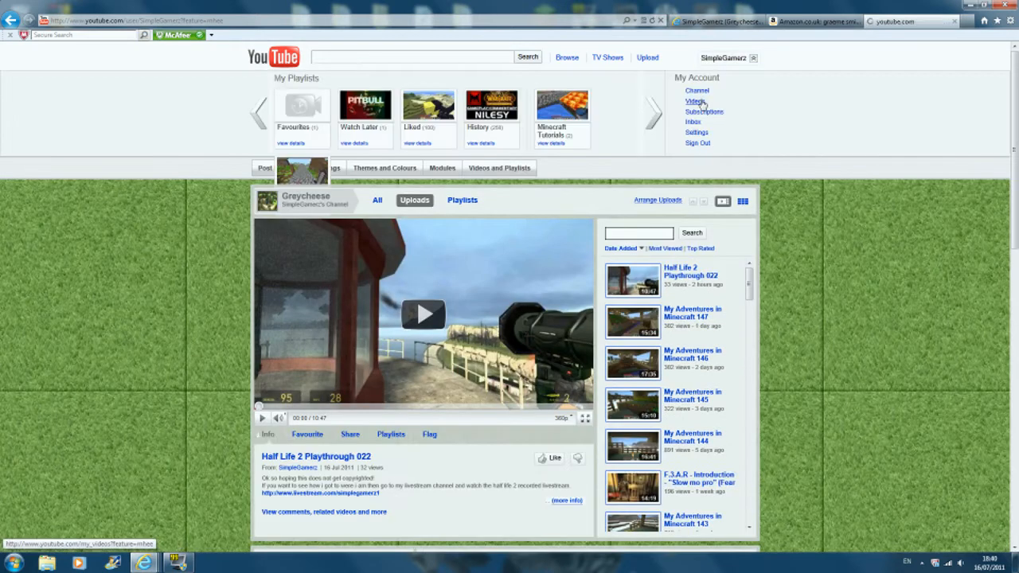
left_click(694, 101)
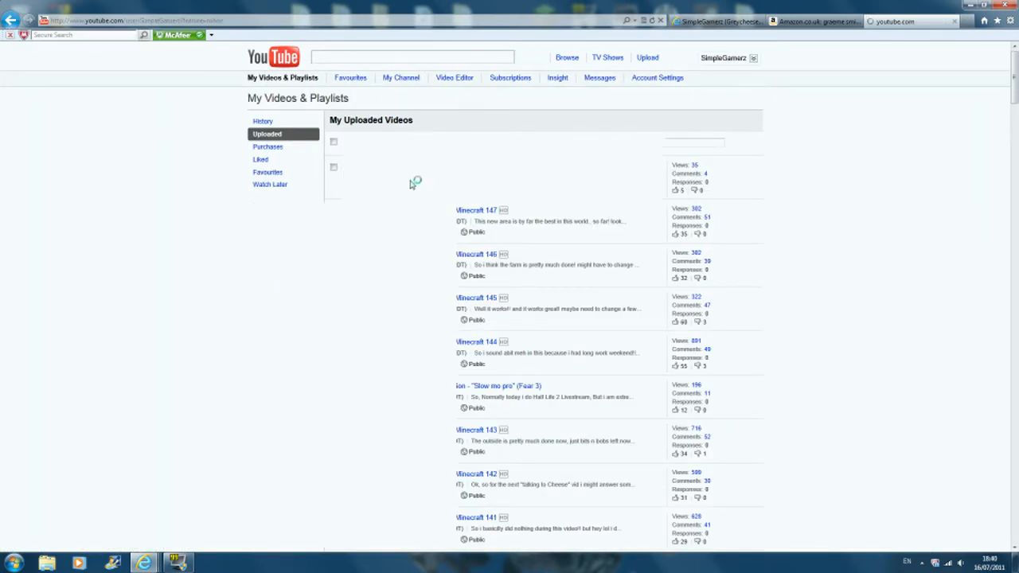
left_click(401, 77)
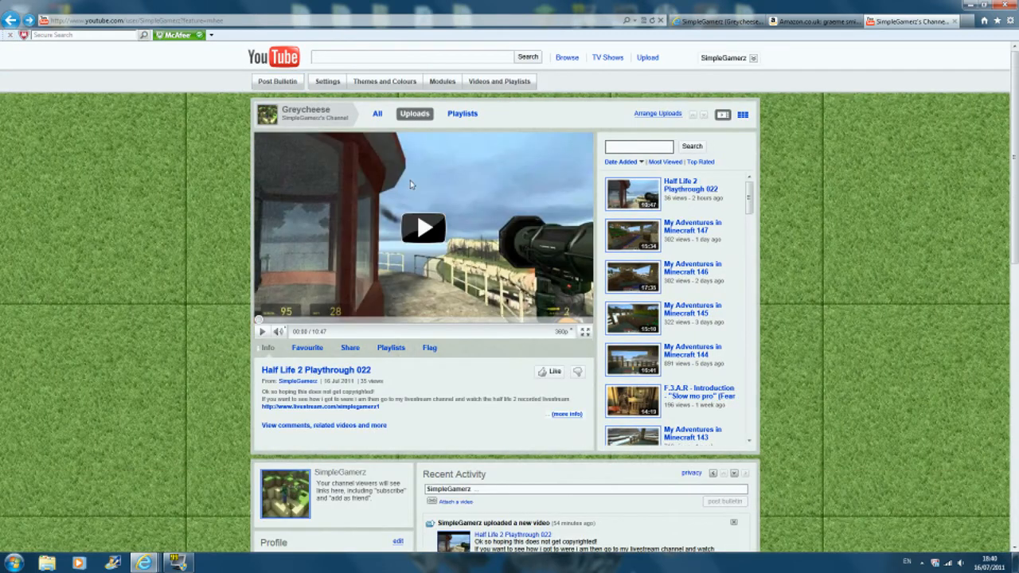
mouse_move(411, 185)
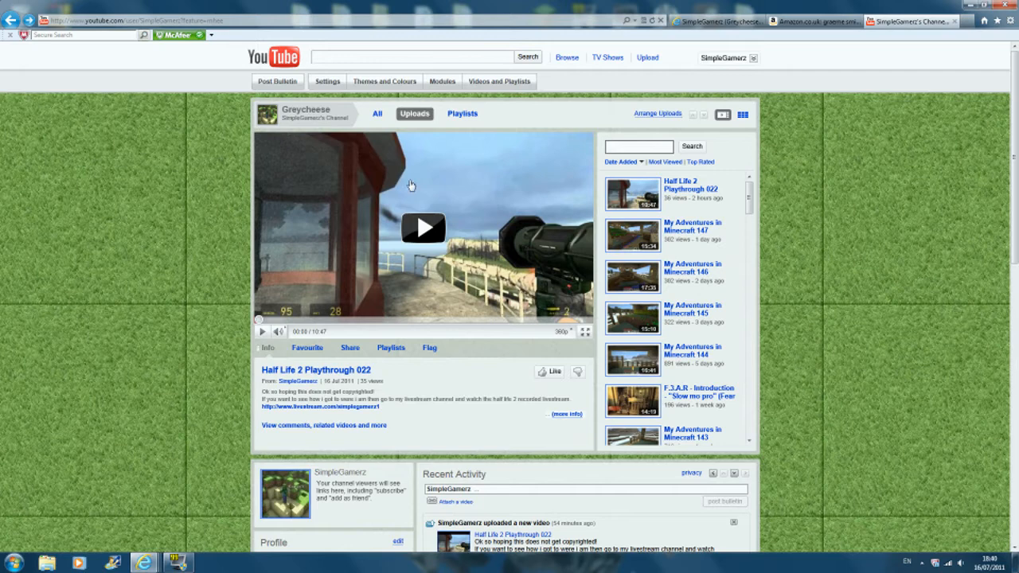
mouse_move(398, 190)
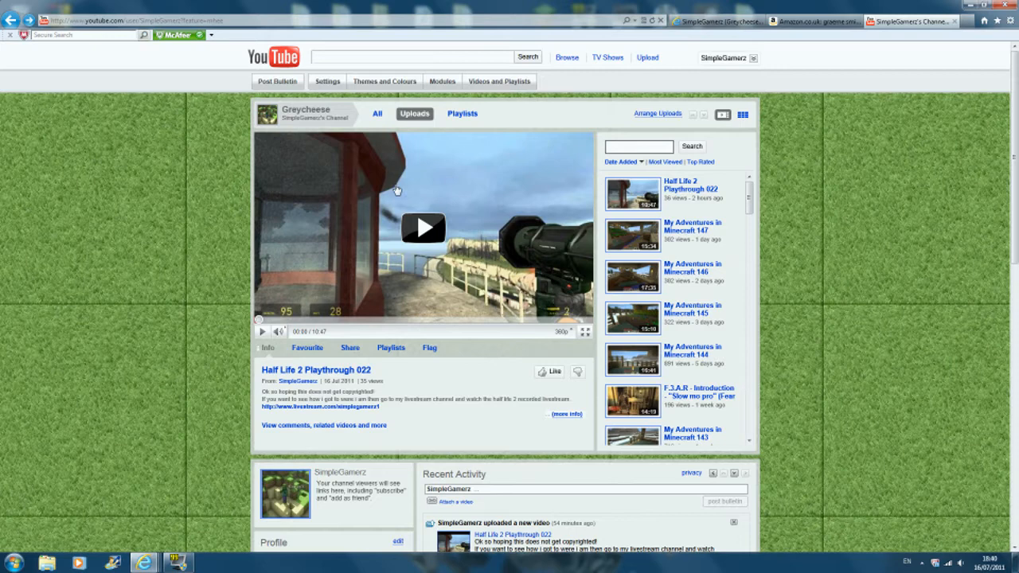
mouse_move(763, 5)
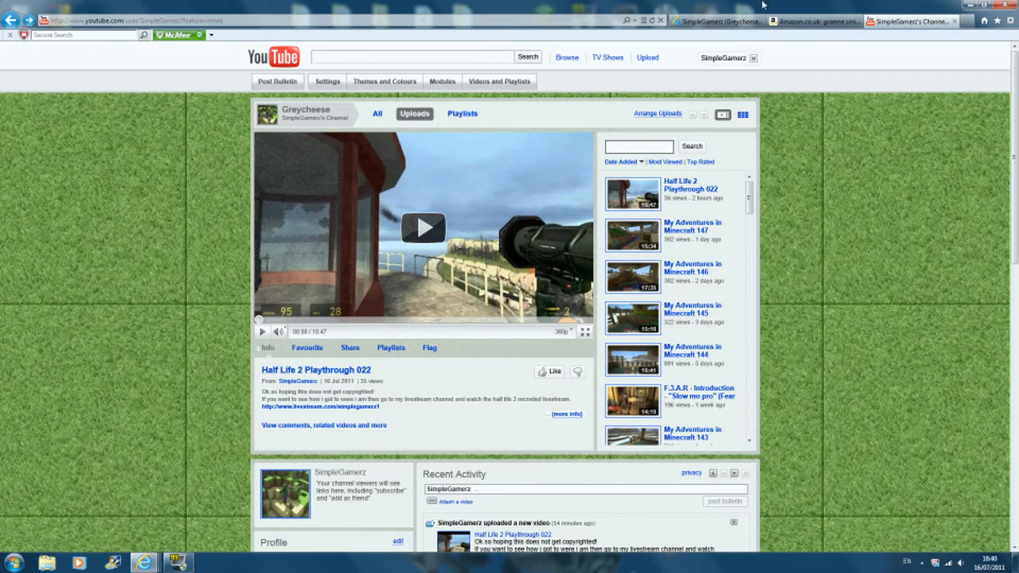
mouse_move(786, 6)
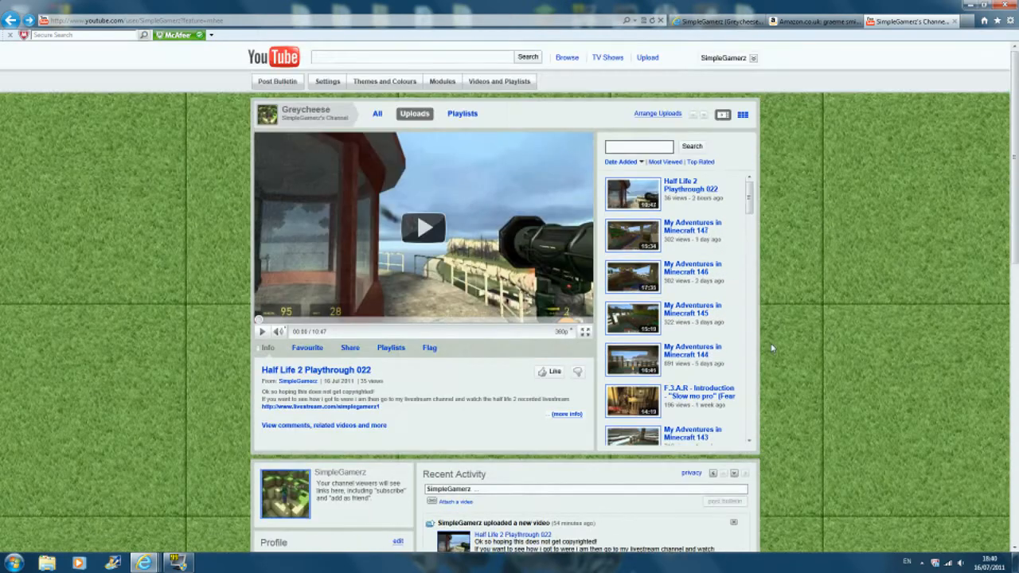
mouse_move(812, 21)
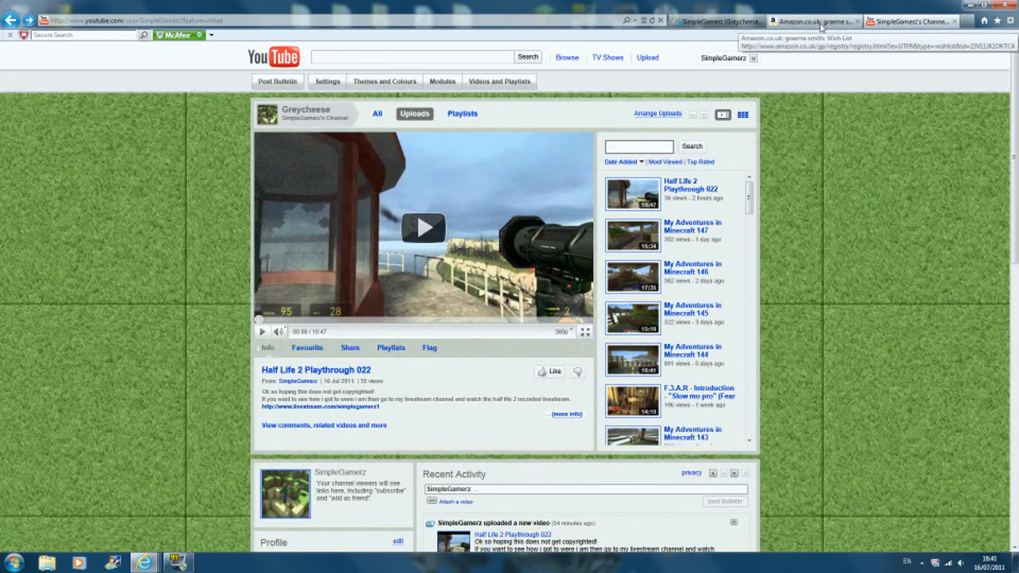
- Switch to the Amazon.co.uk tab showing the three-item Razer wish list
left_click(812, 21)
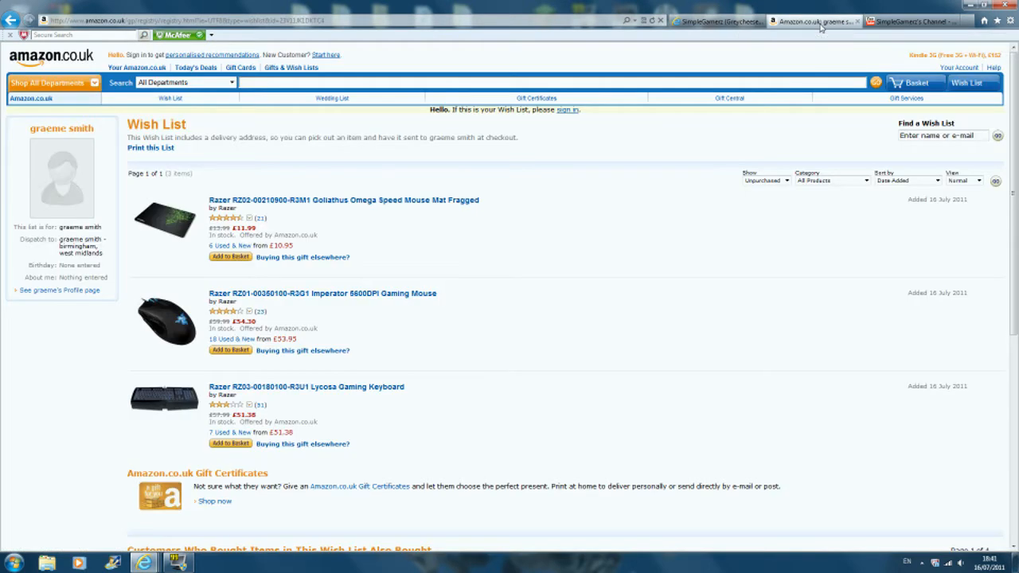
mouse_move(323, 293)
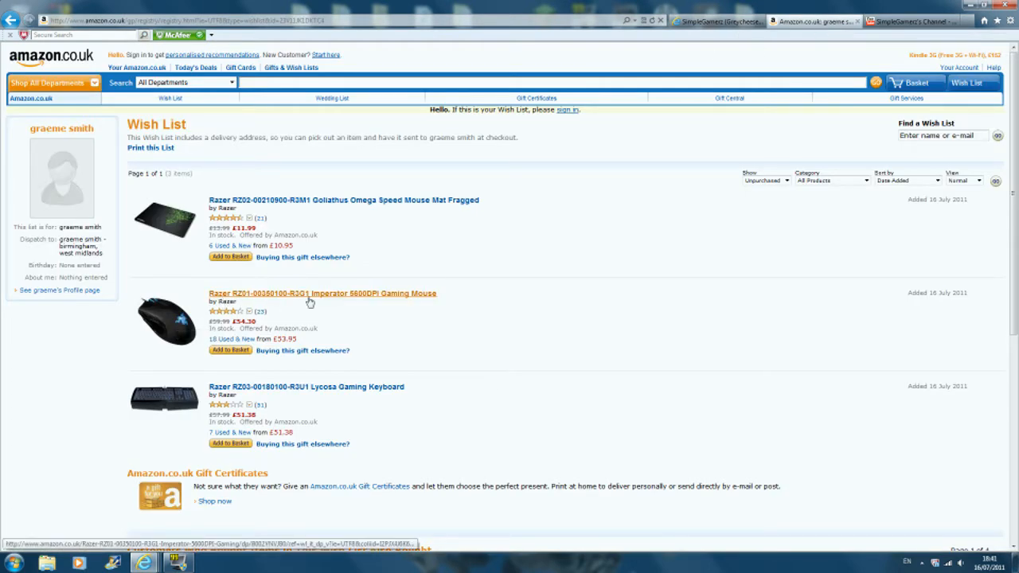
mouse_move(324, 301)
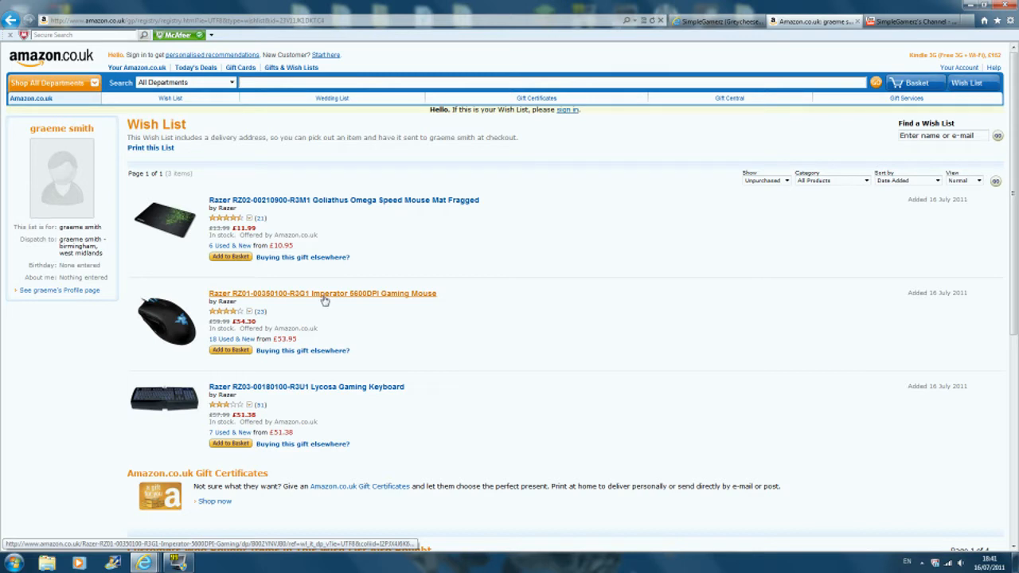
mouse_move(369, 301)
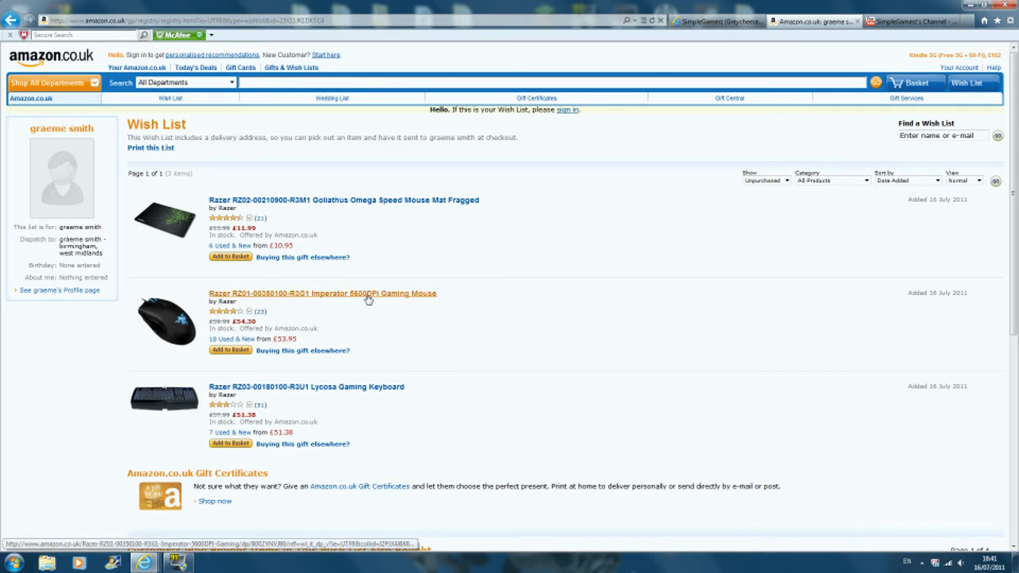
mouse_move(250, 379)
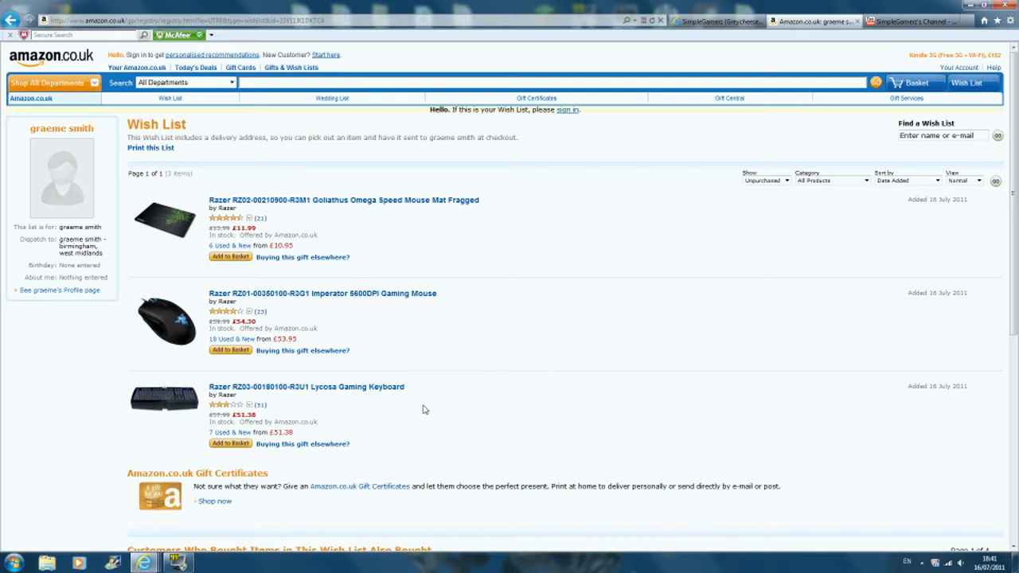
mouse_move(441, 356)
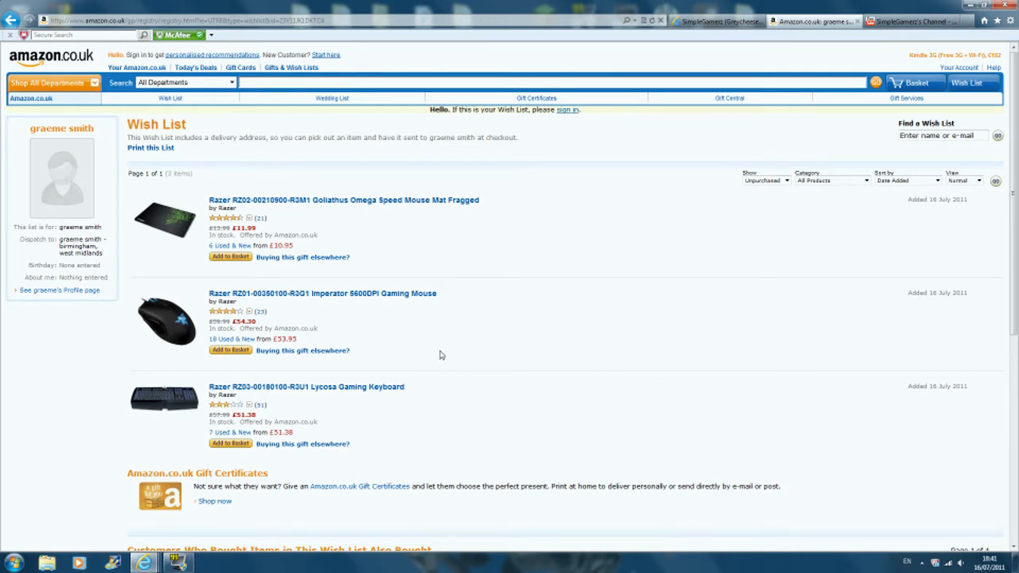
mouse_move(439, 353)
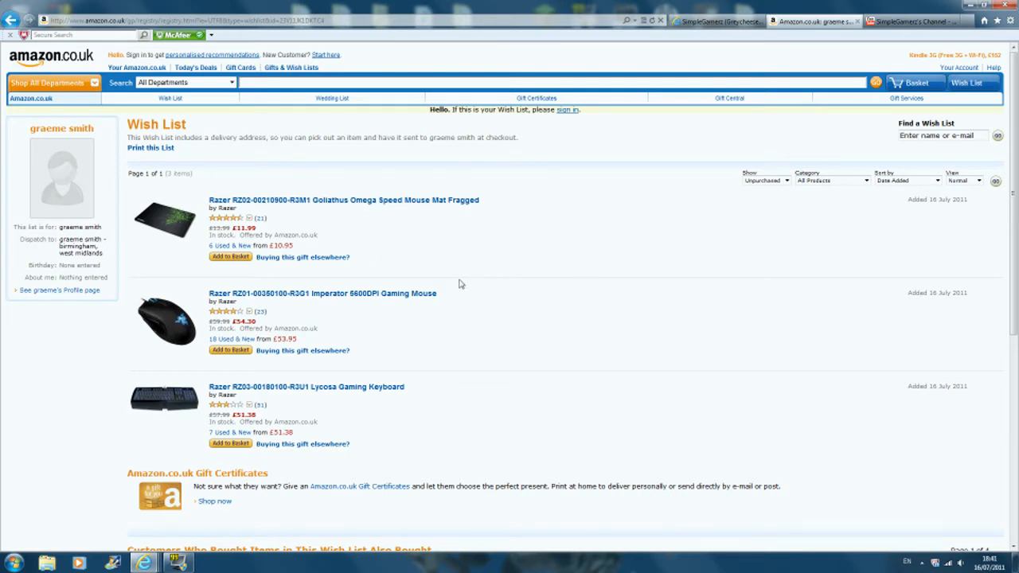
mouse_move(406, 422)
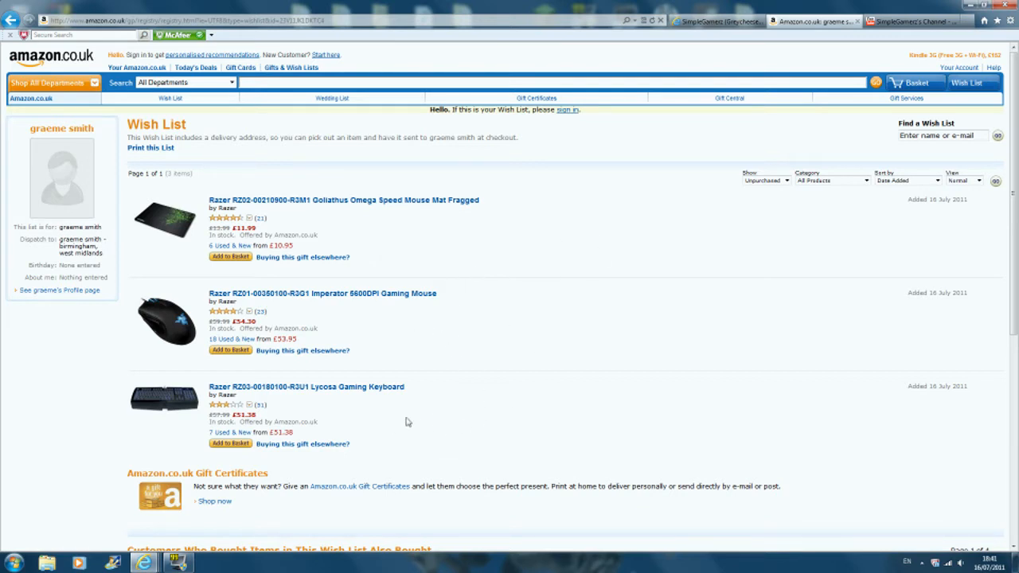
mouse_move(354, 343)
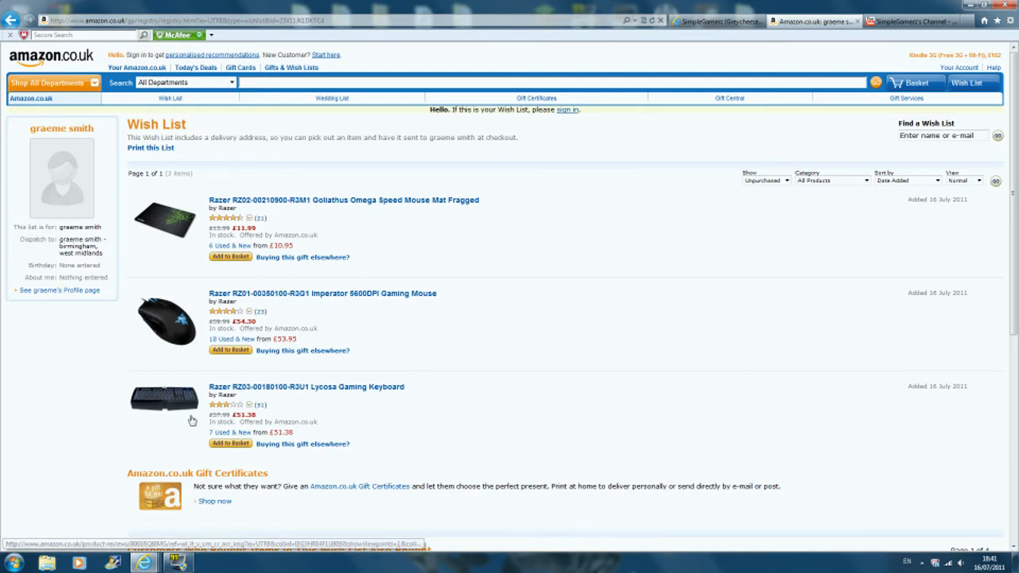
mouse_move(175, 404)
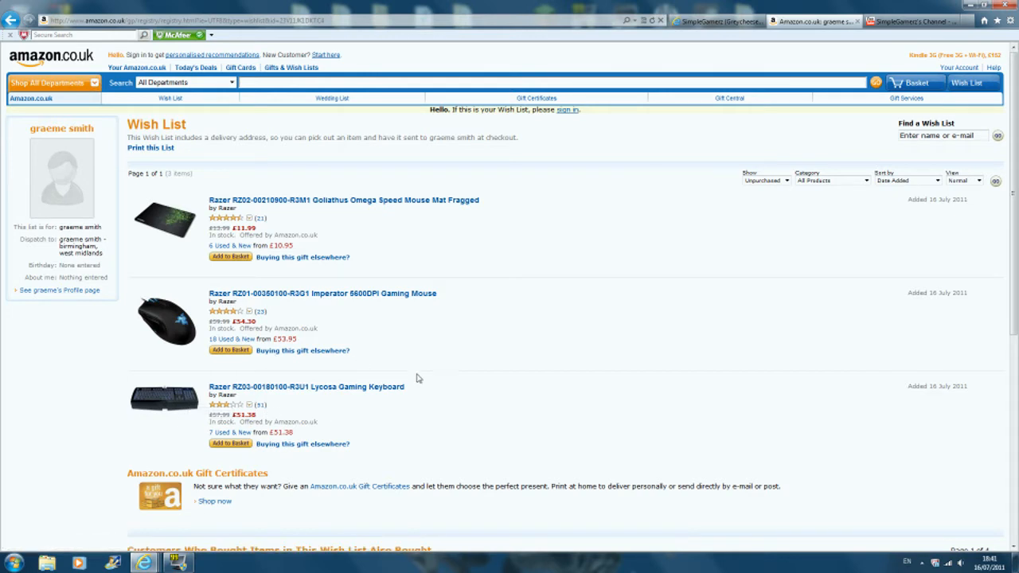
mouse_move(478, 365)
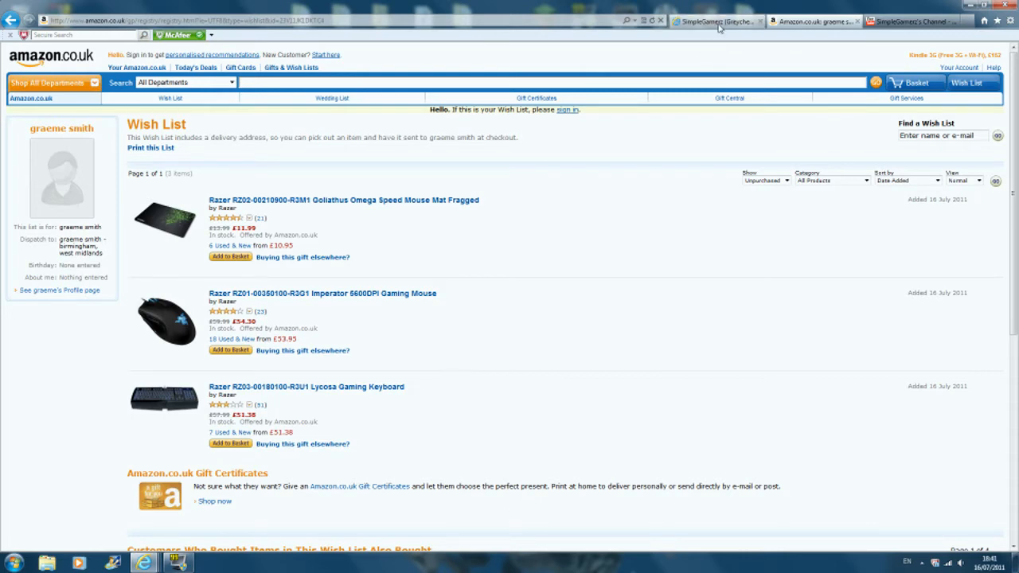
- Switch to the SimpleGamerz (Greycheese) Facebook page and scroll through its July wall posts
left_click(715, 21)
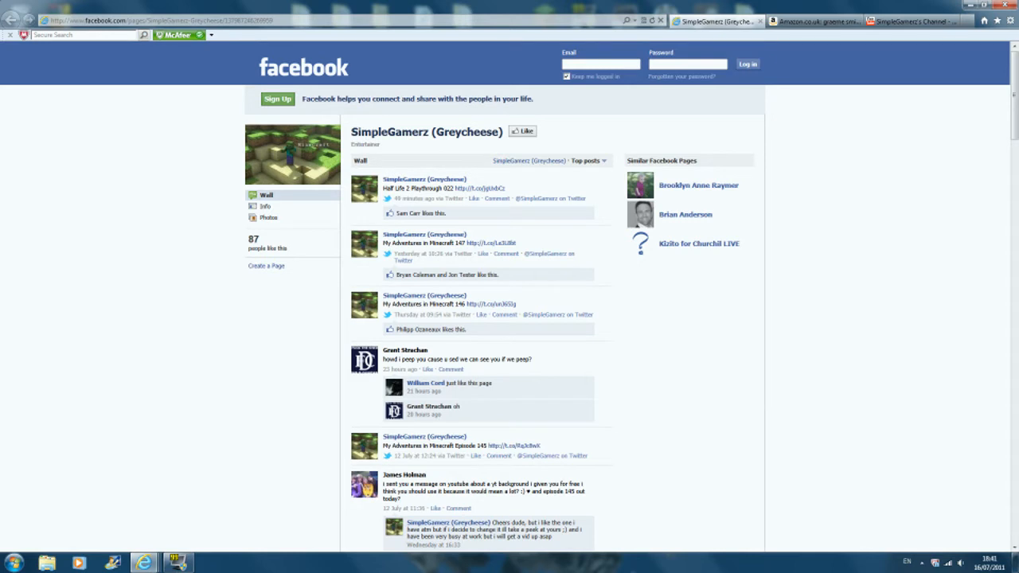
mouse_move(246, 252)
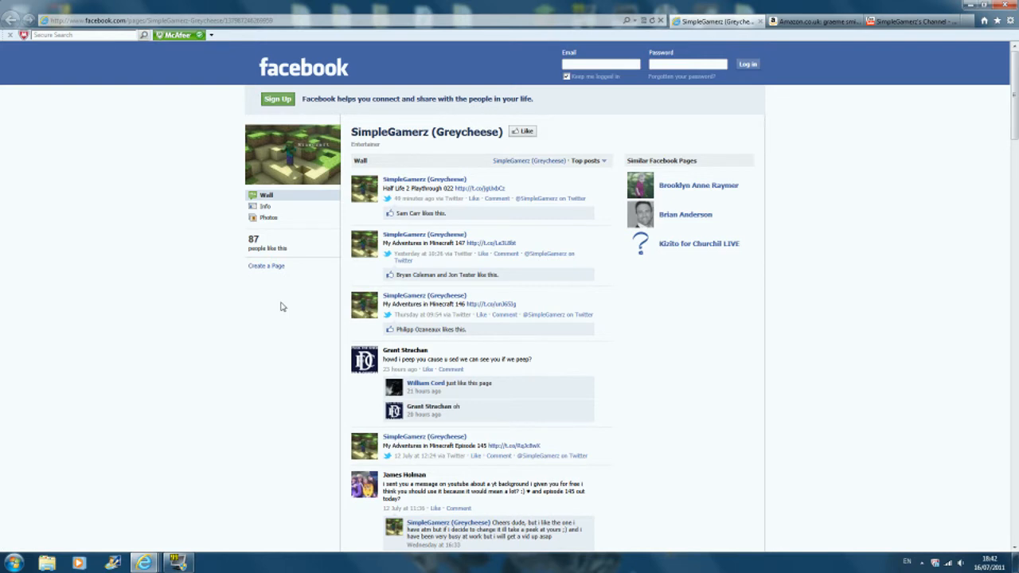
mouse_move(1015, 94)
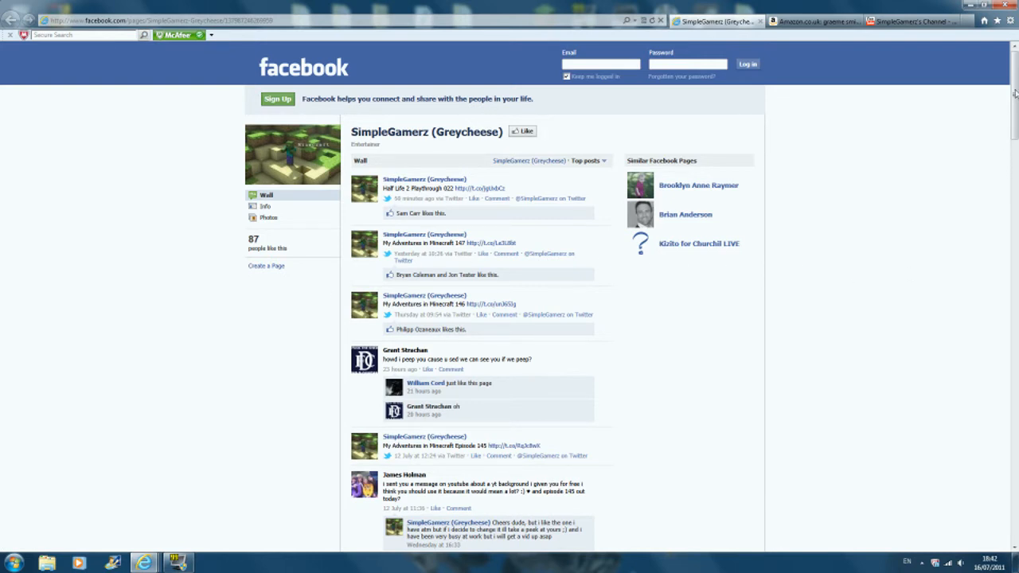
scroll("down", 3)
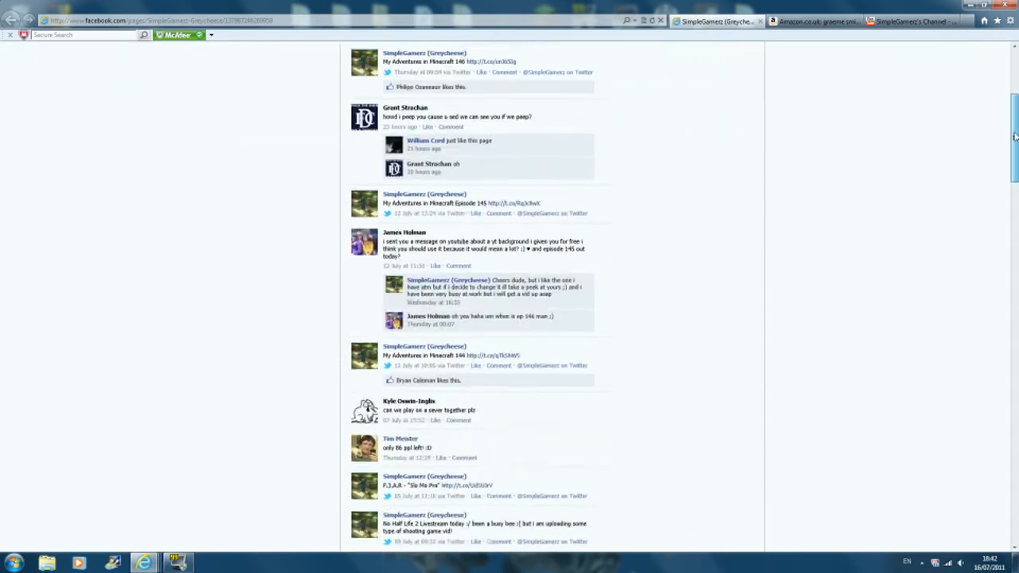
scroll("down", 3)
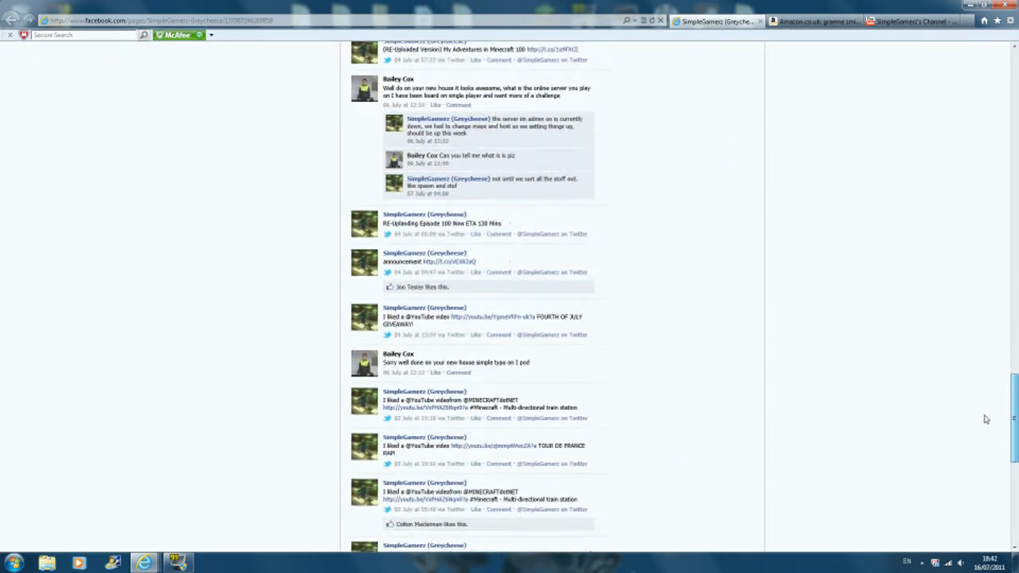
scroll("down", 3)
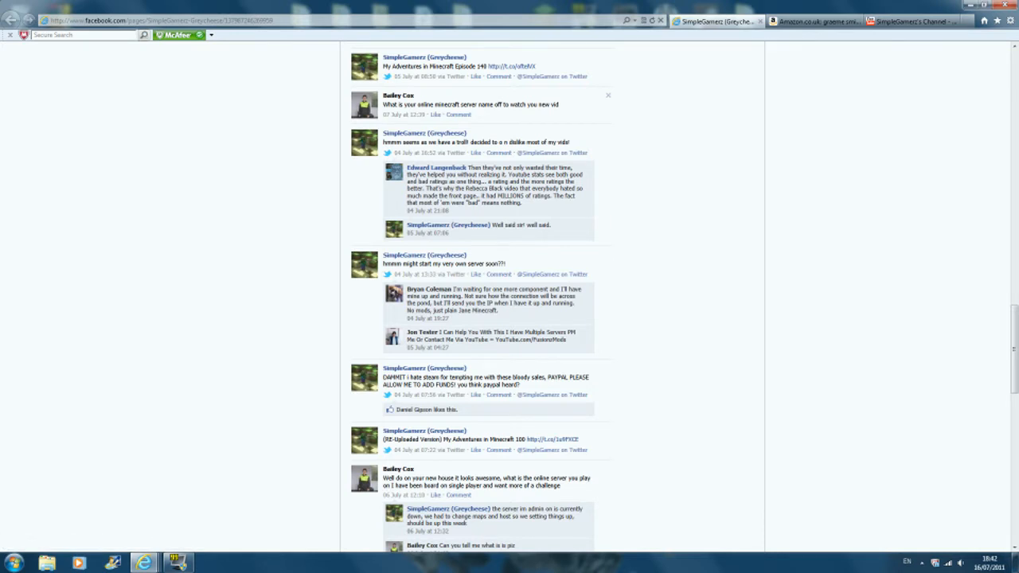
mouse_move(445, 112)
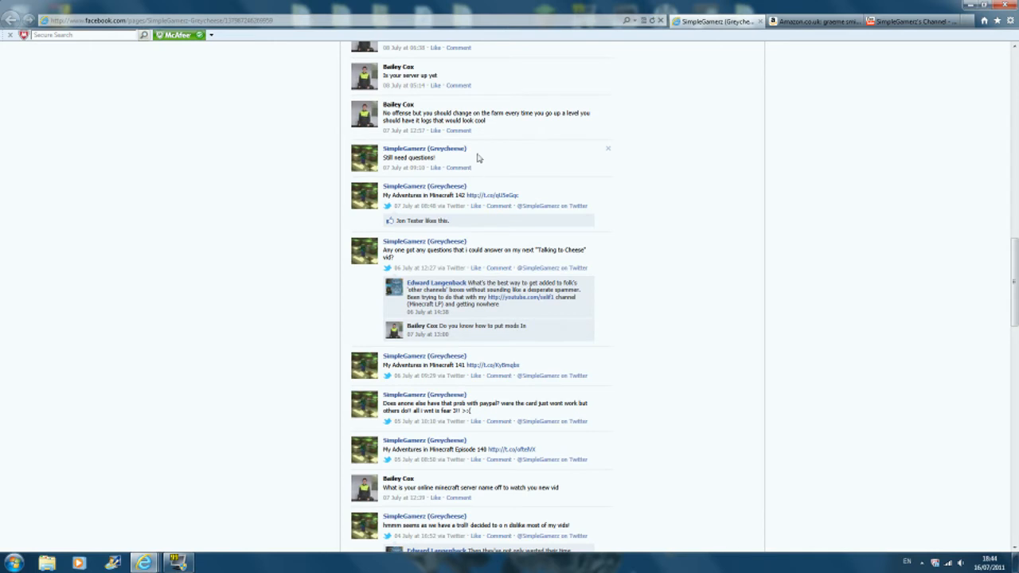
- Scroll the Facebook wall to the 8 July mod and new-video questions
scroll("down", 3)
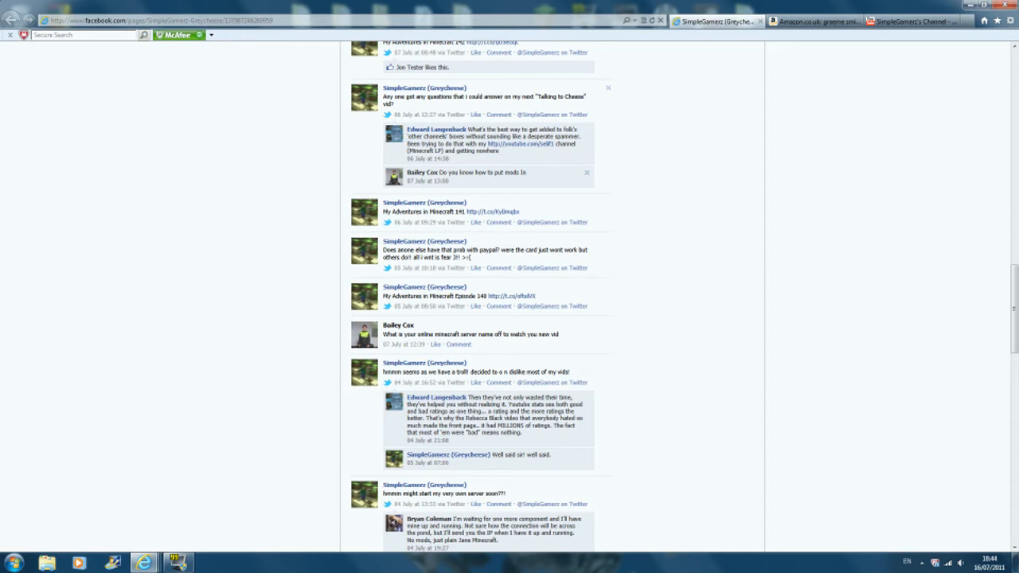
scroll("up", 3)
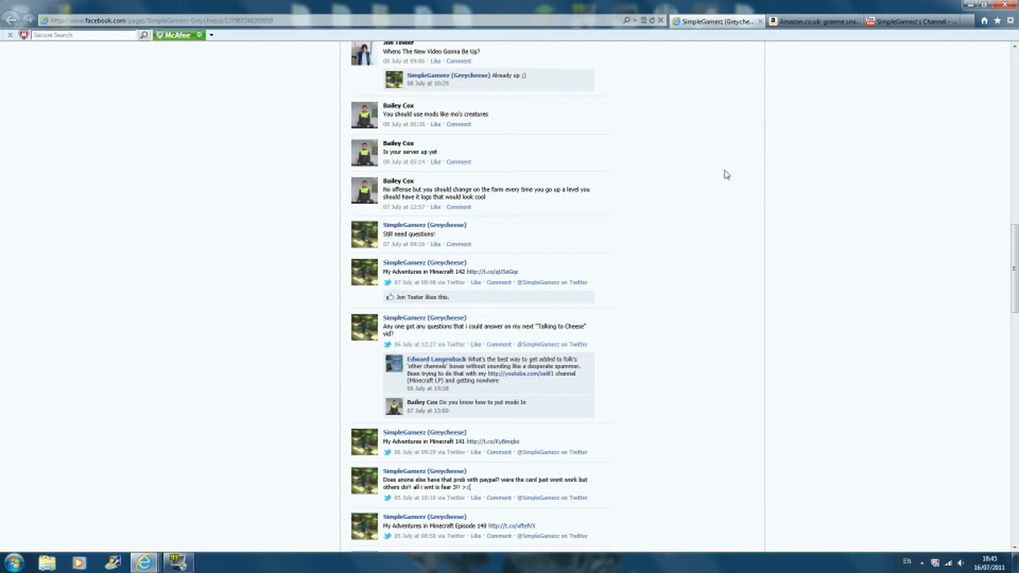
- Scroll the Facebook wall back to the top, then switch to the Amazon wish list
scroll("up", 3)
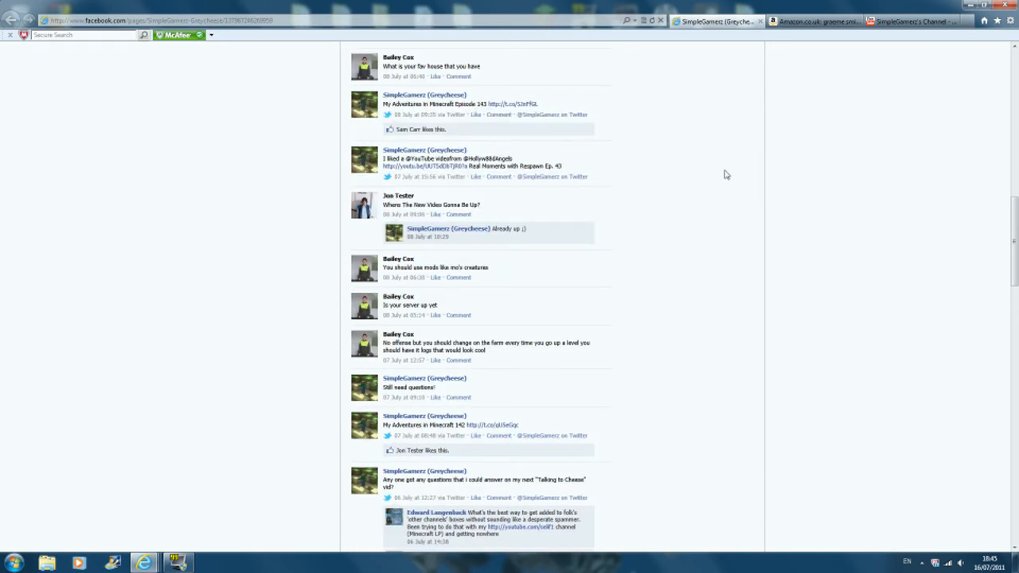
scroll("up", 3)
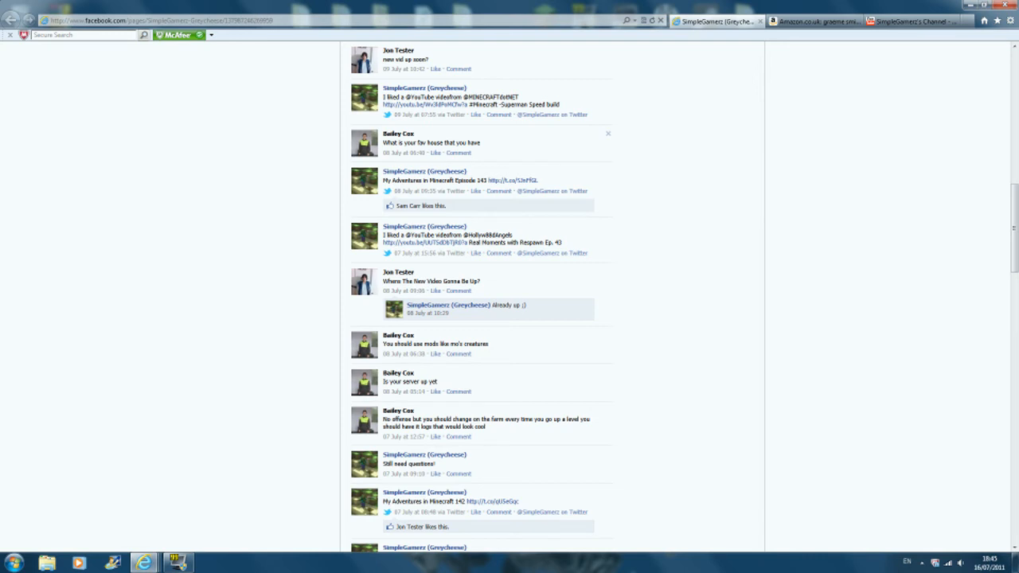
scroll("up", 3)
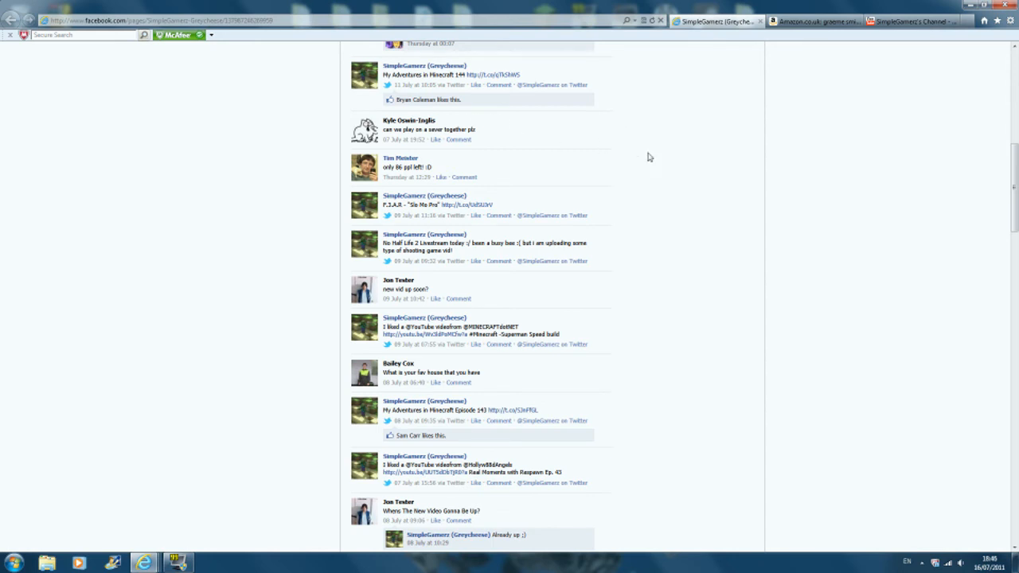
scroll("up", 3)
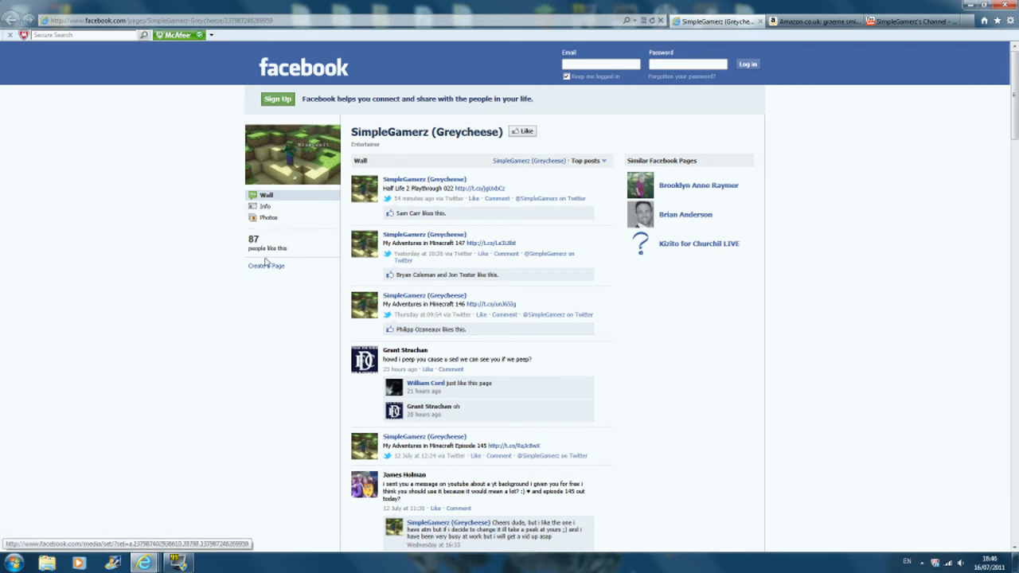
mouse_move(794, 256)
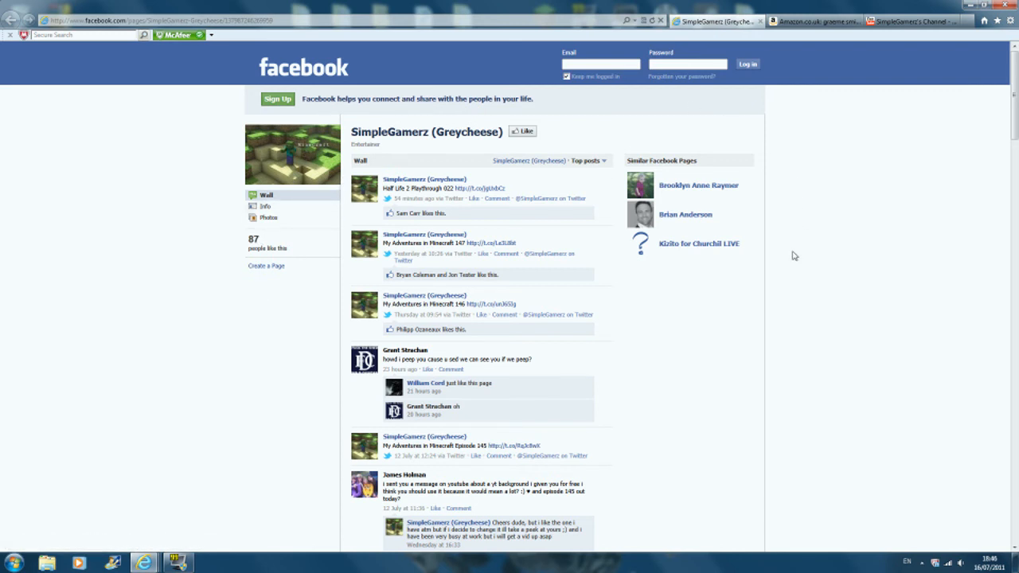
left_click(810, 20)
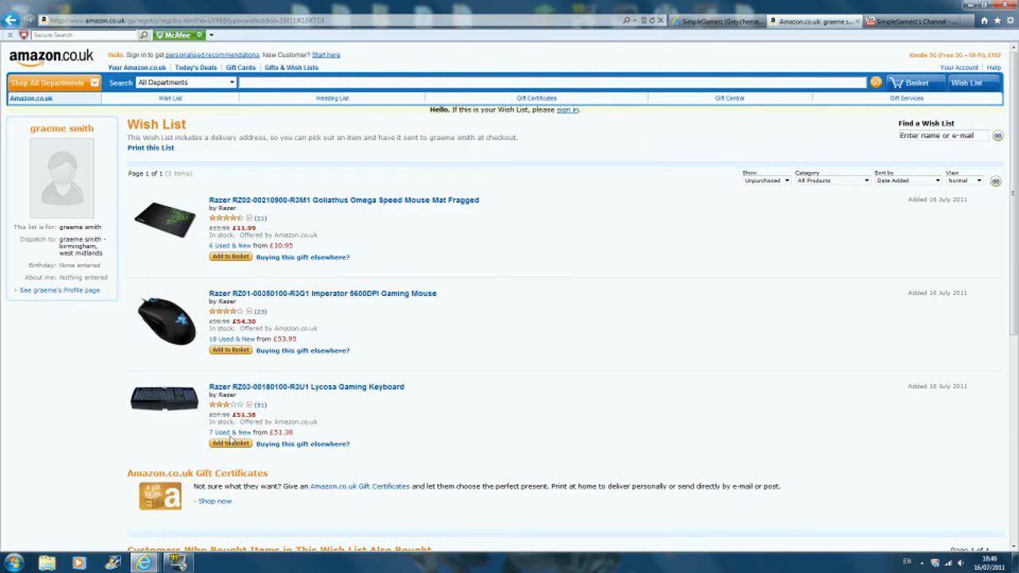
mouse_move(285, 402)
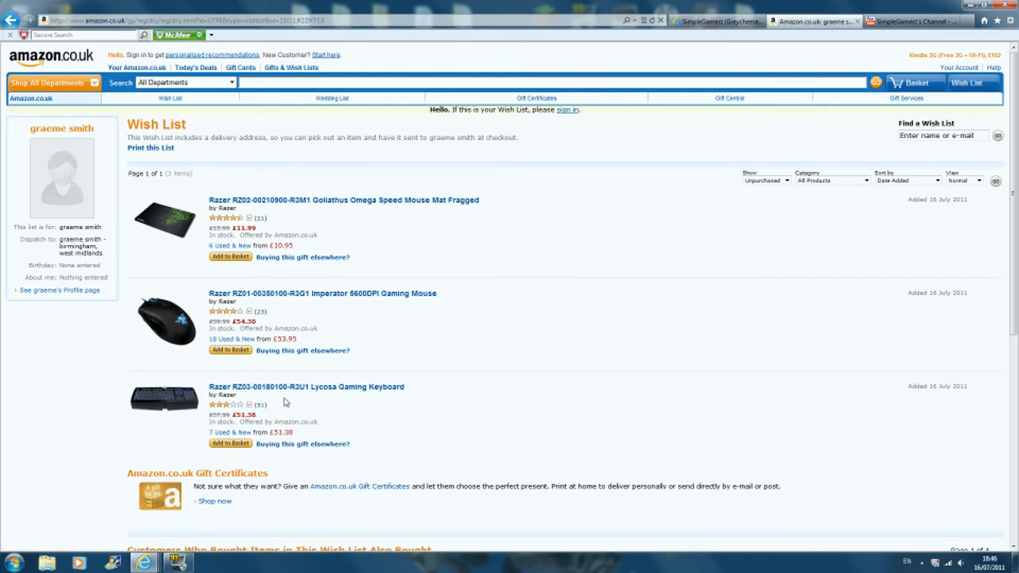
- Switch to the SimpleGamerz YouTube channel with the Half Life 2 Playthrough 022 video
left_click(908, 21)
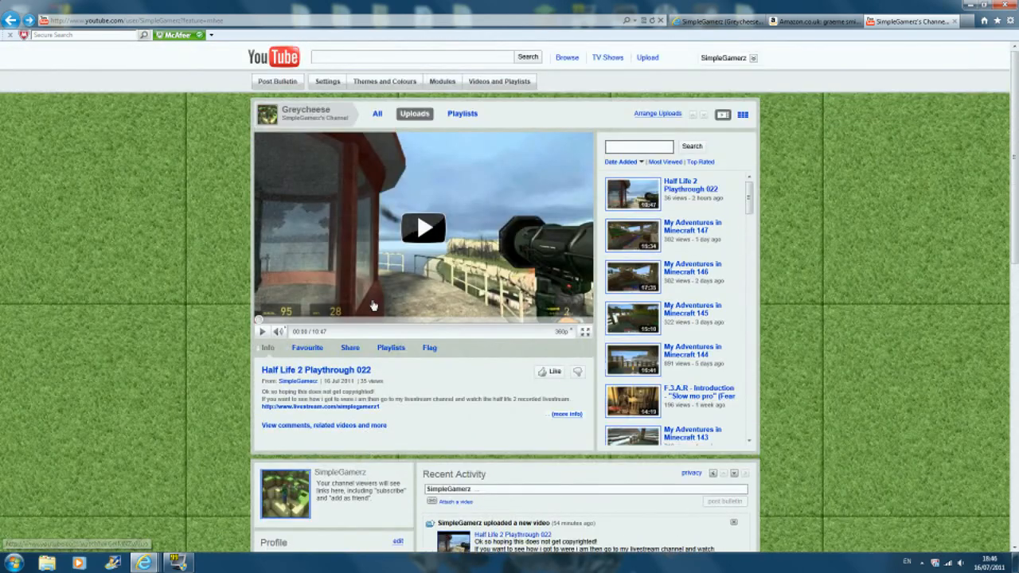
mouse_move(237, 309)
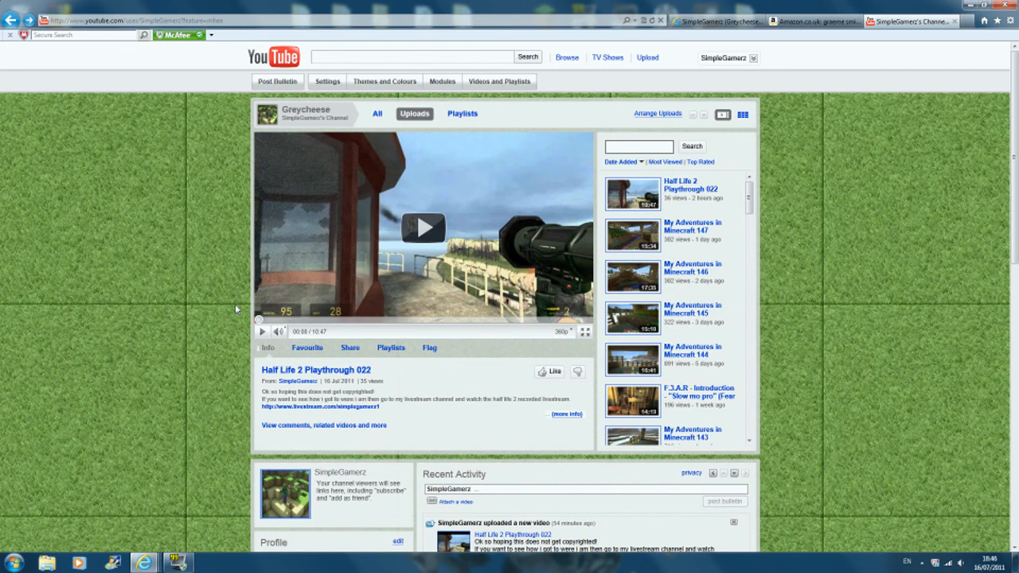
mouse_move(610, 215)
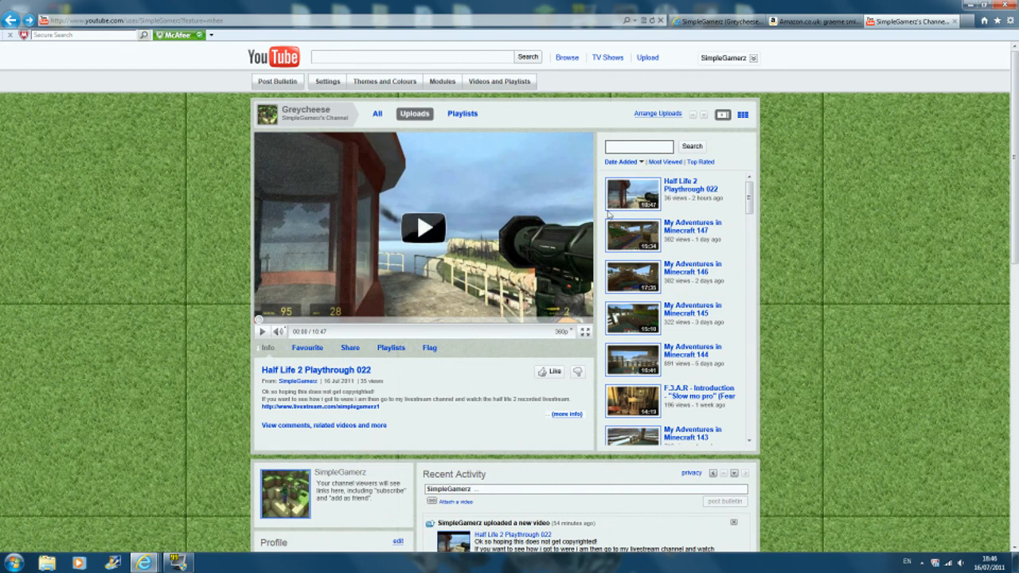
mouse_move(699, 189)
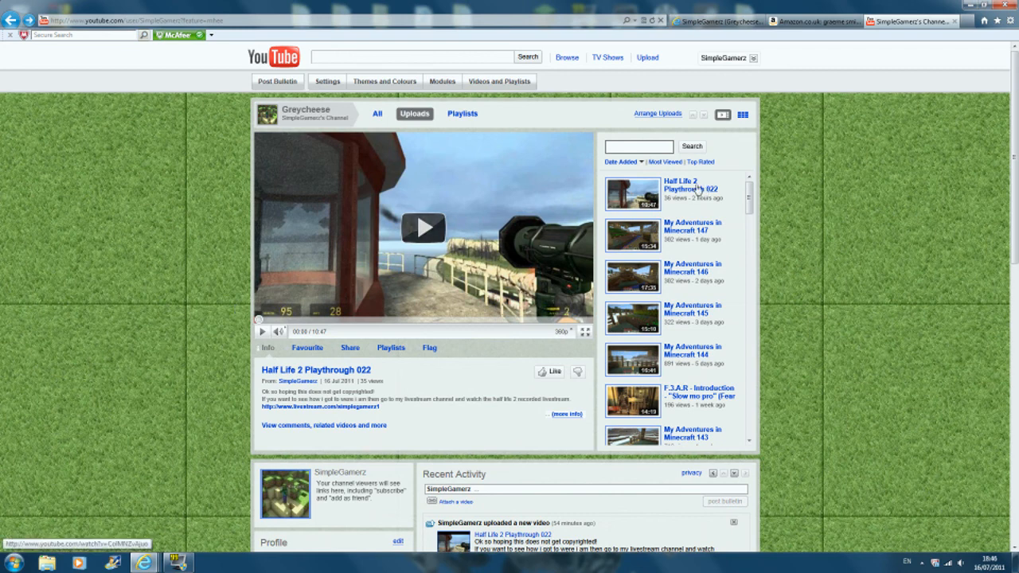
mouse_move(662, 434)
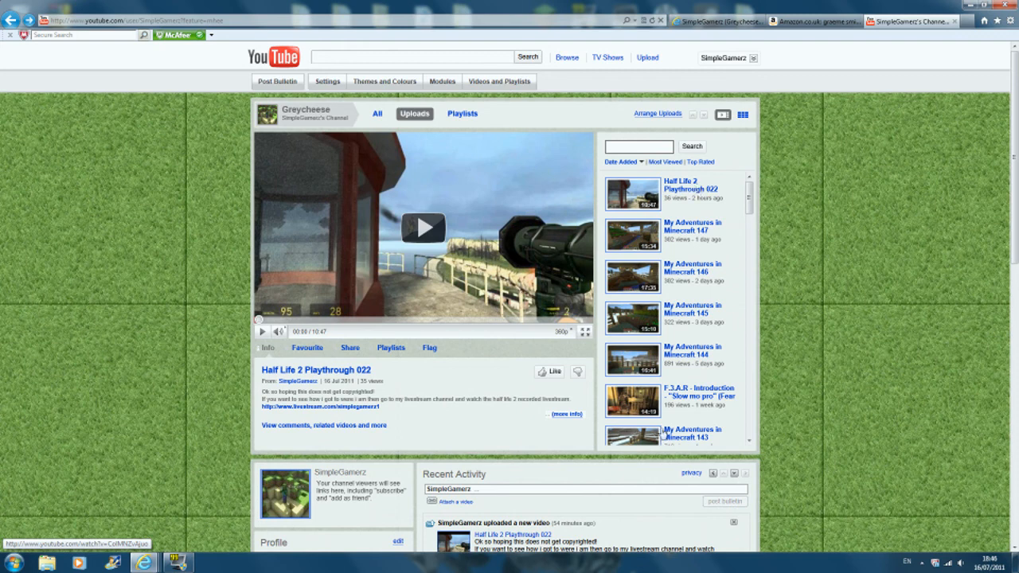
mouse_move(662, 396)
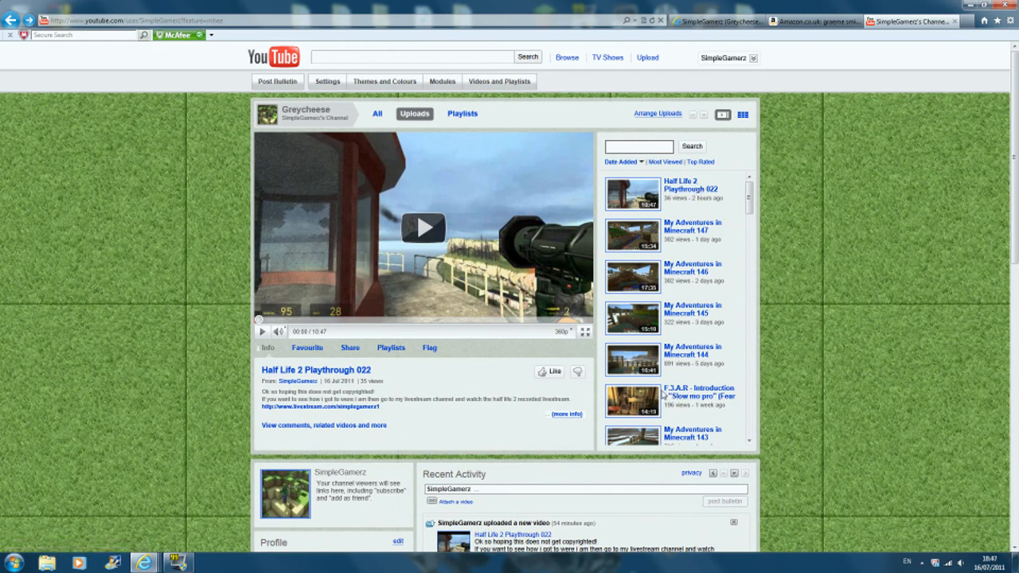
mouse_move(661, 396)
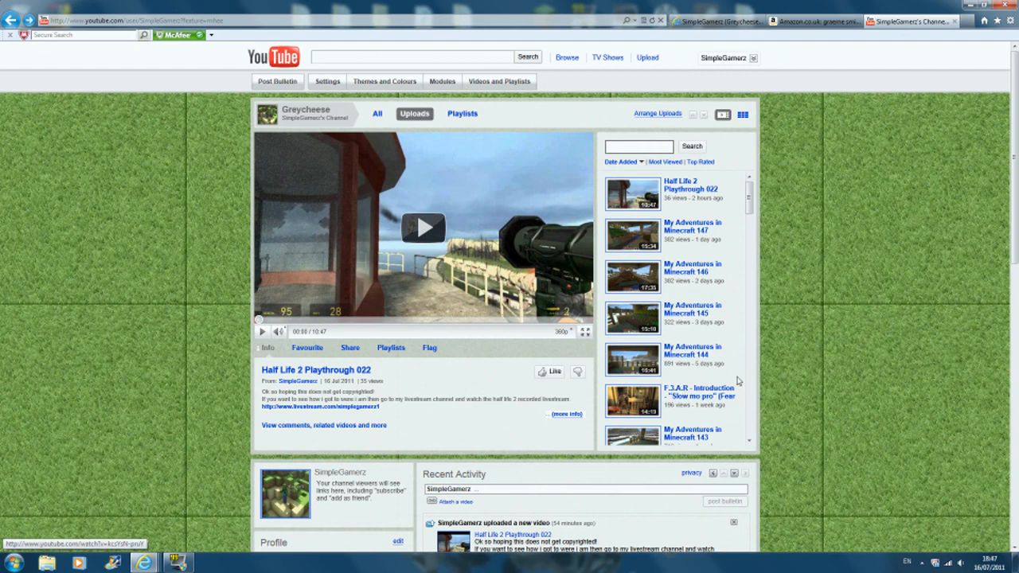
mouse_move(720, 381)
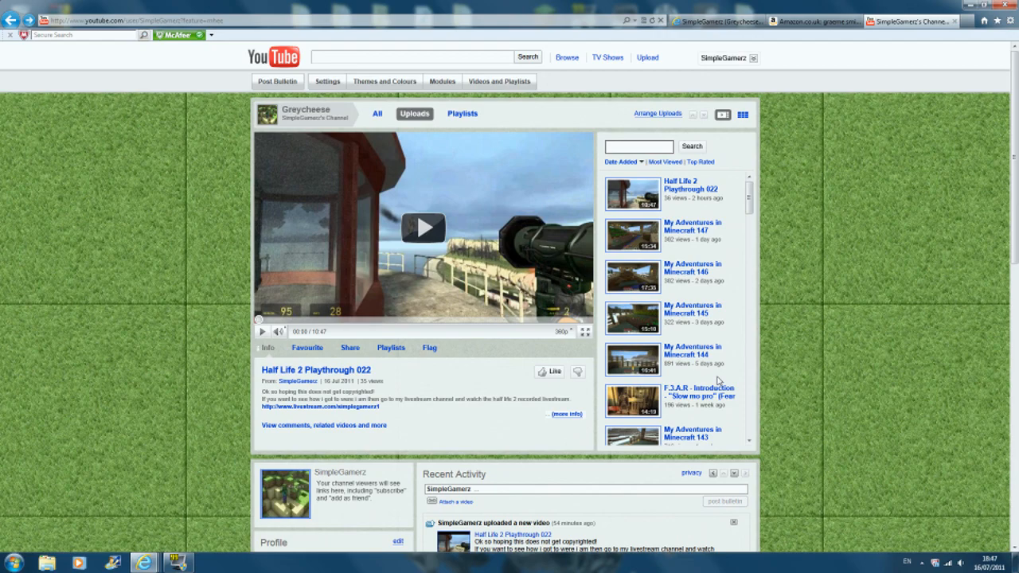
- Scroll down the channel's Uploads list, then return to the Amazon.co.uk wish list
scroll("down", 3)
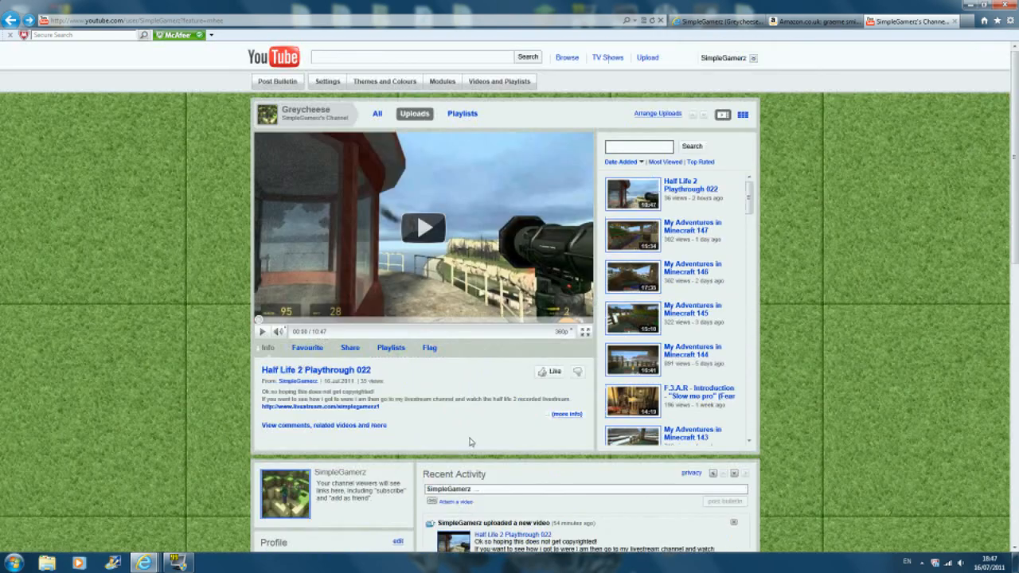
left_click(812, 21)
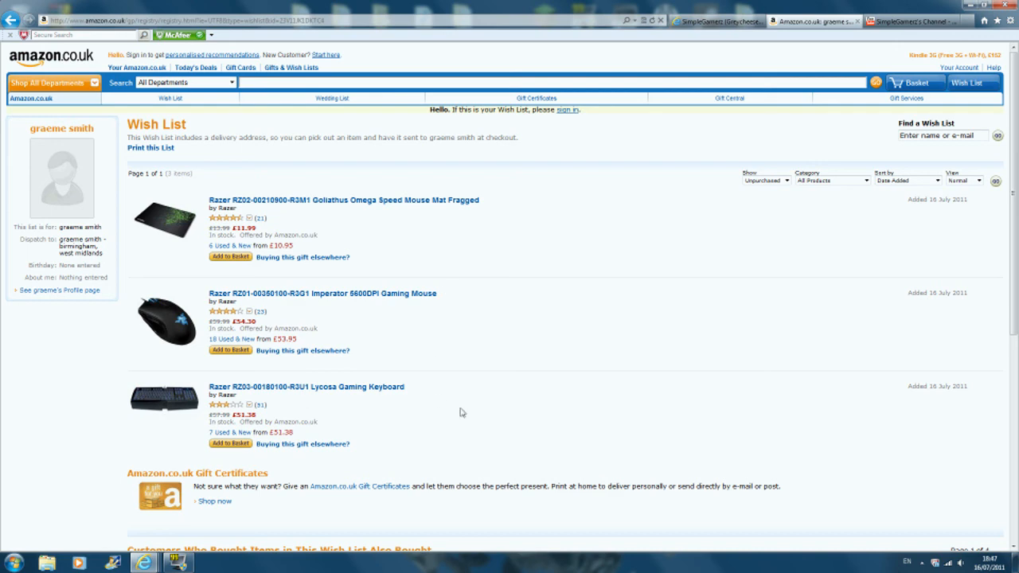
mouse_move(508, 379)
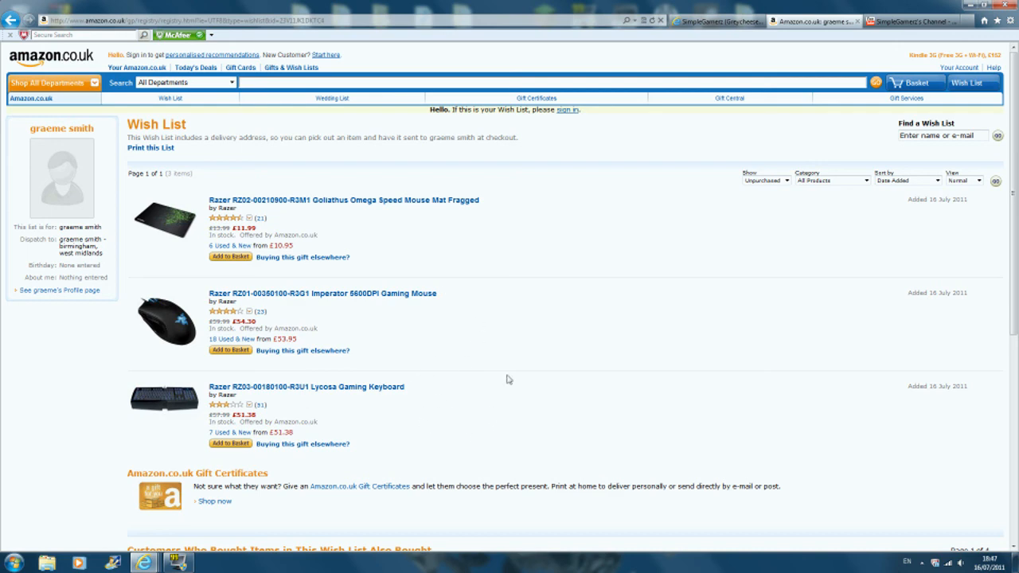
- Briefly visit the SimpleGamerz Facebook page, then switch to the YouTube channel
left_click(714, 21)
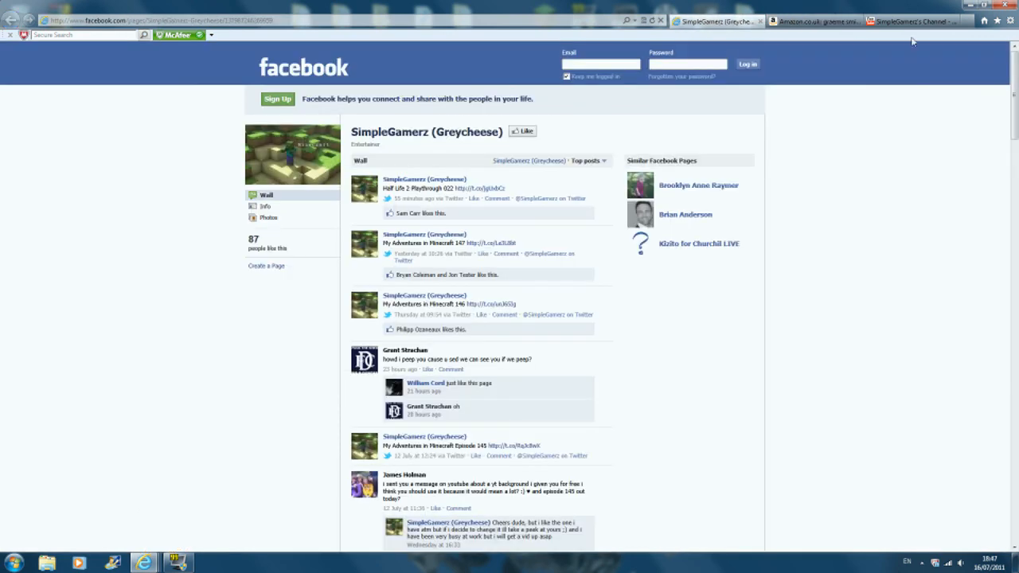
left_click(907, 21)
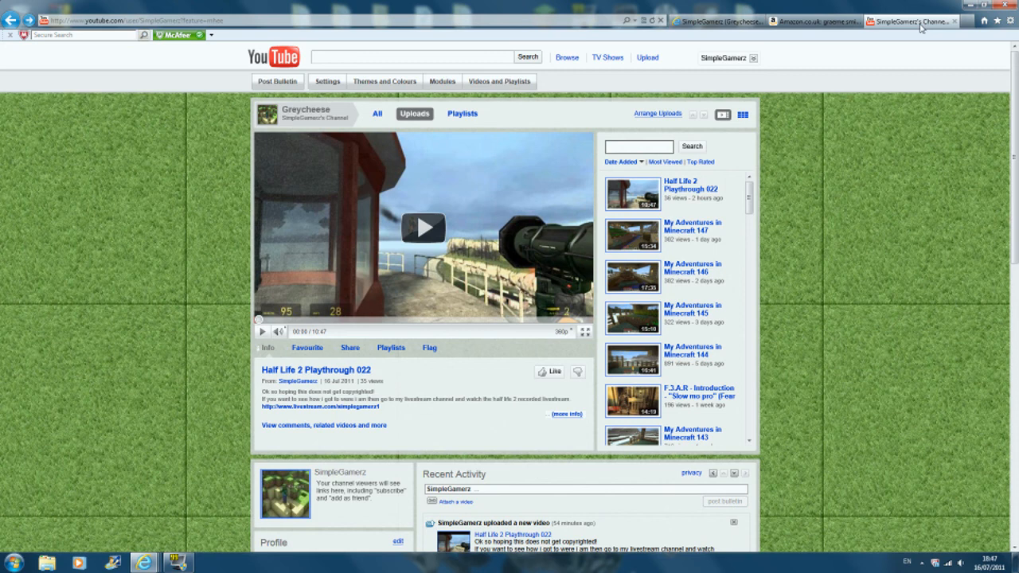